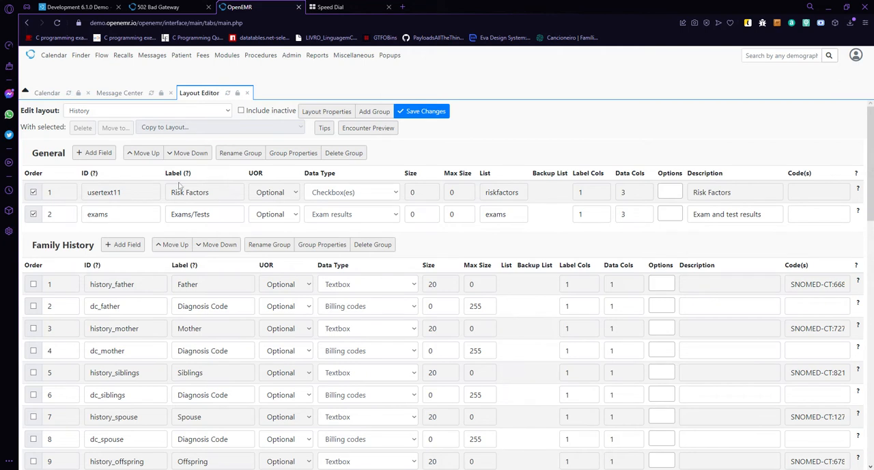
- Untick the Risk Factors and Exams/Tests rows in the History layout's General group
{"action": "left_click", "coordinate": [33, 192]}
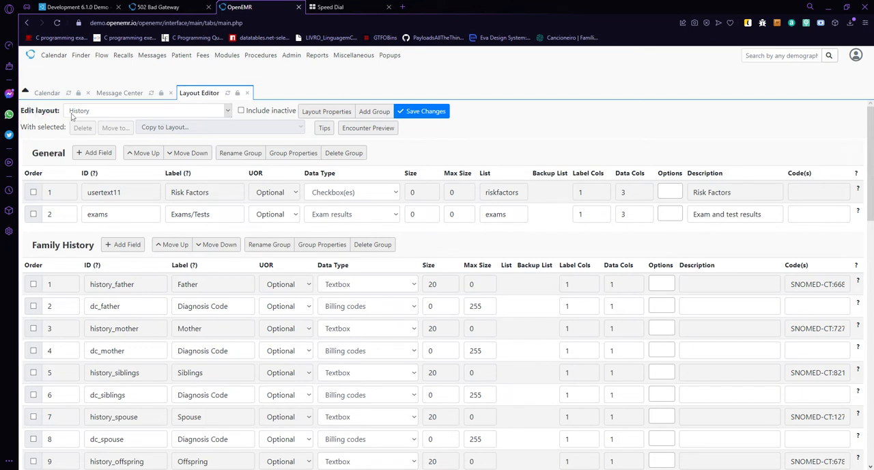
{"action": "mouse_move", "coordinate": [95, 117]}
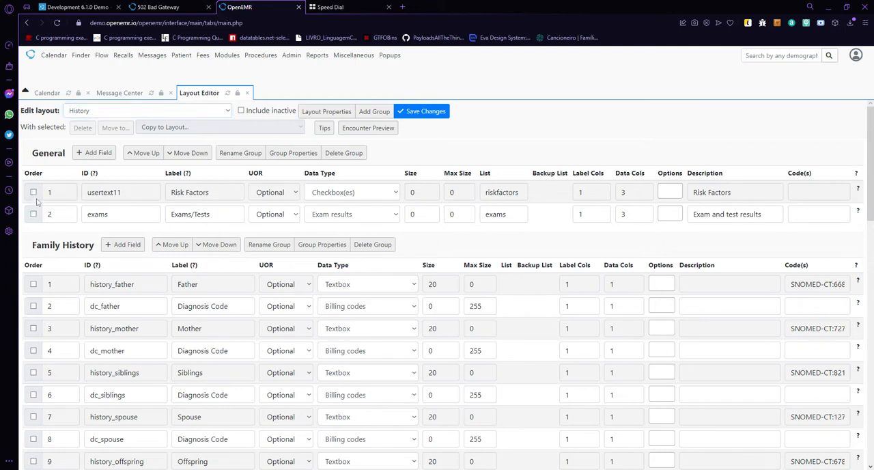
{"action": "mouse_move", "coordinate": [67, 232]}
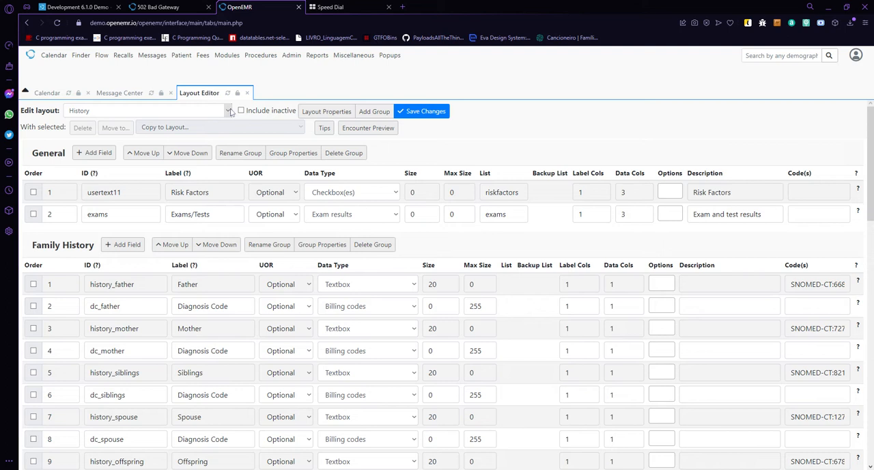
- Start a new layout with ID LBF_NEW_LAYOUT_ID and title 'Test Layout with copied fields'
{"action": "left_click", "coordinate": [147, 110]}
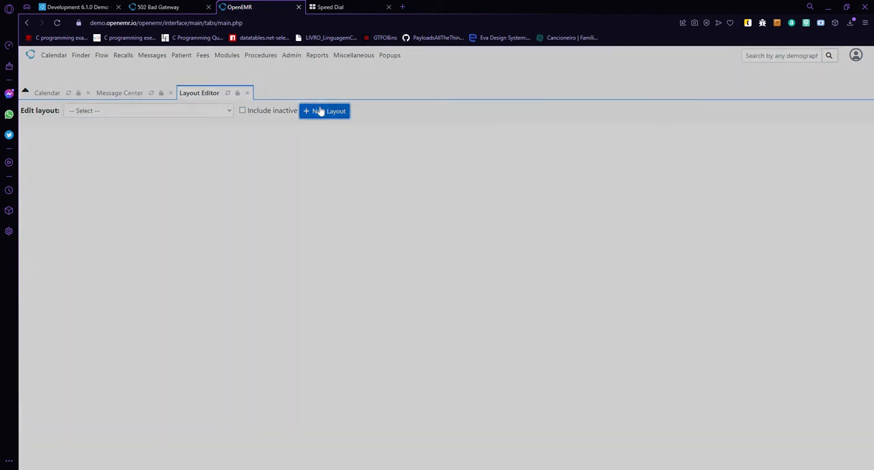
{"action": "left_click", "coordinate": [325, 111]}
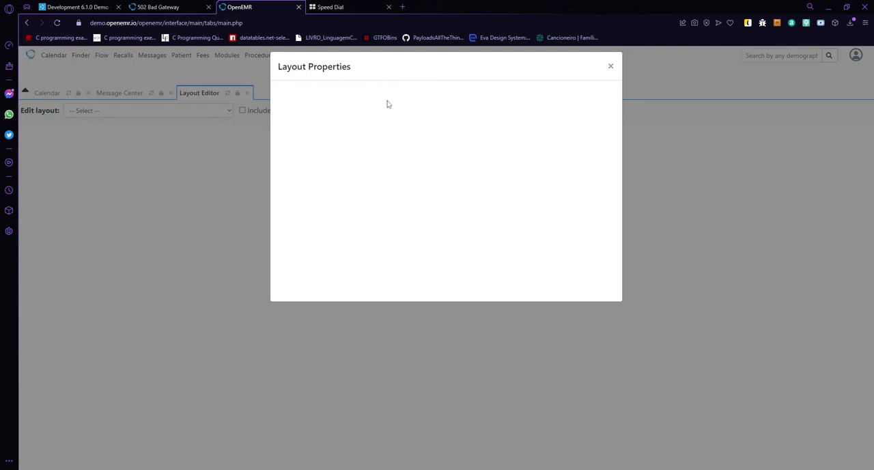
{"action": "mouse_move", "coordinate": [394, 125]}
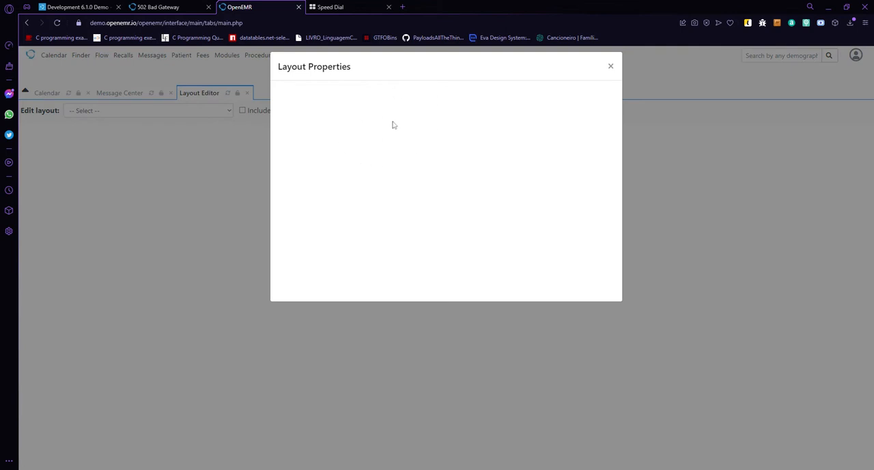
{"action": "mouse_move", "coordinate": [357, 108]}
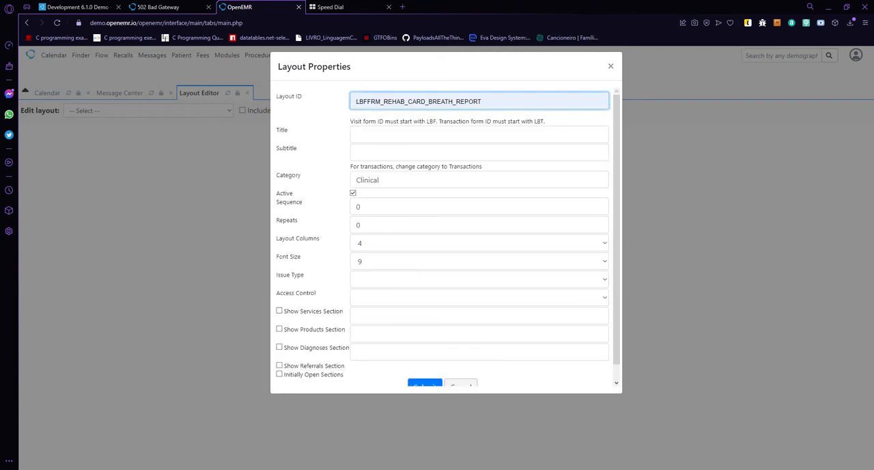
{"action": "type", "text": "LBF_NEW_LAYOUT_ID"}
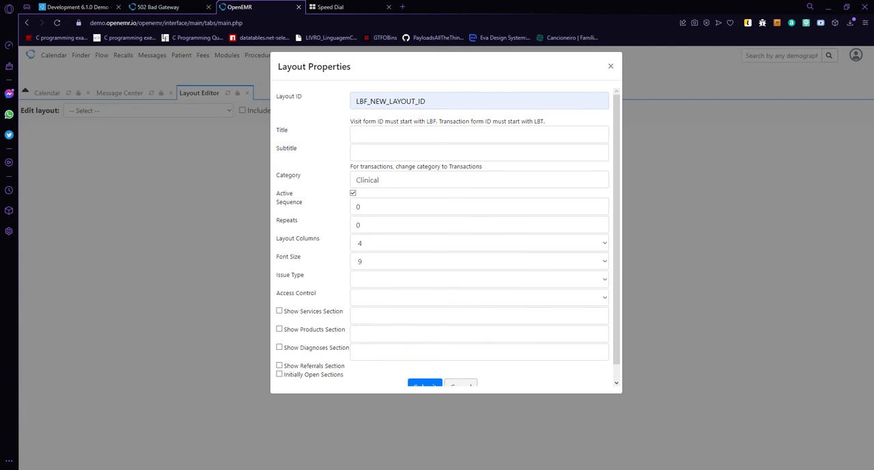
{"action": "left_click", "coordinate": [479, 101]}
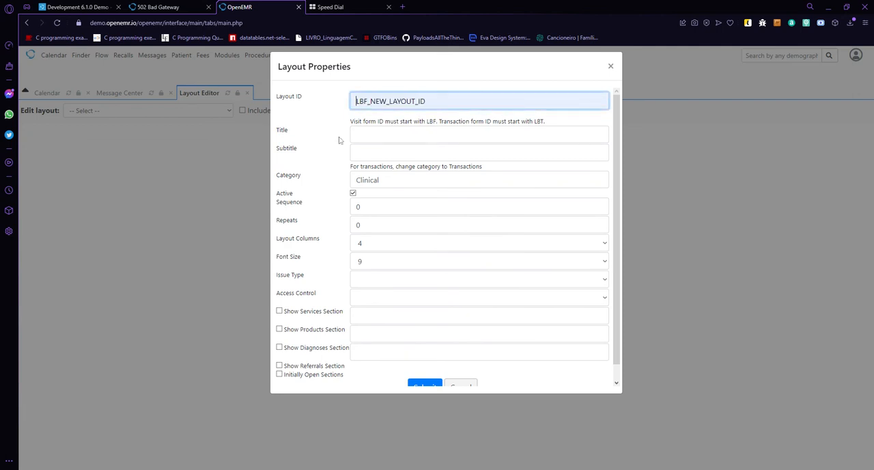
{"action": "type", "text": "Test Layout with copied fields"}
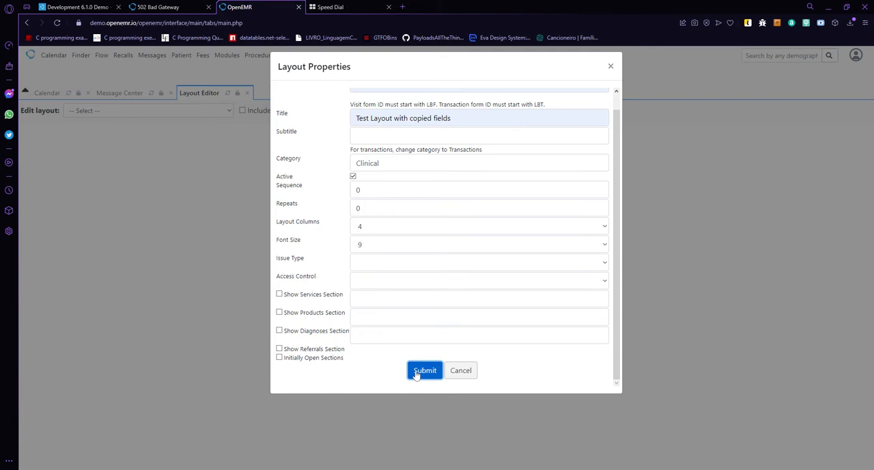
{"action": "mouse_move", "coordinate": [240, 268]}
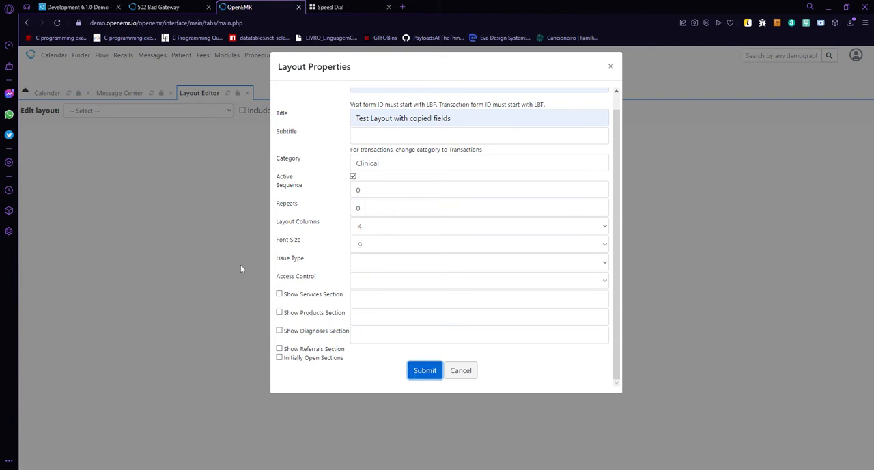
{"action": "mouse_move", "coordinate": [249, 254]}
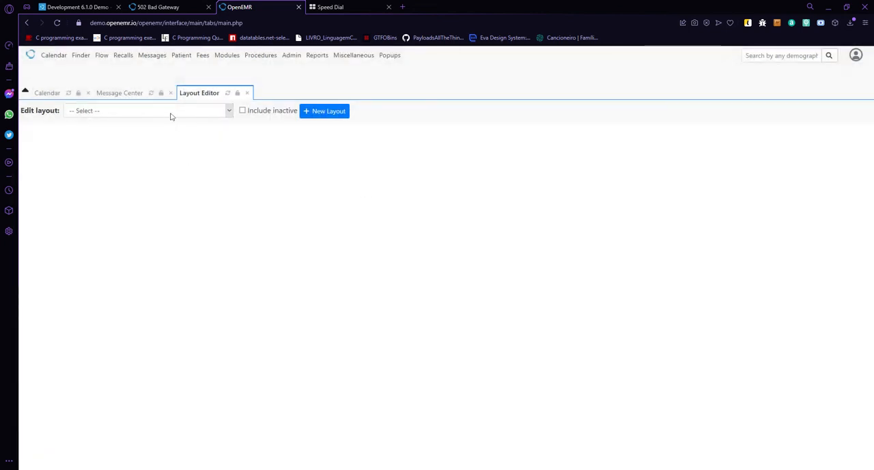
{"action": "mouse_move", "coordinate": [193, 211]}
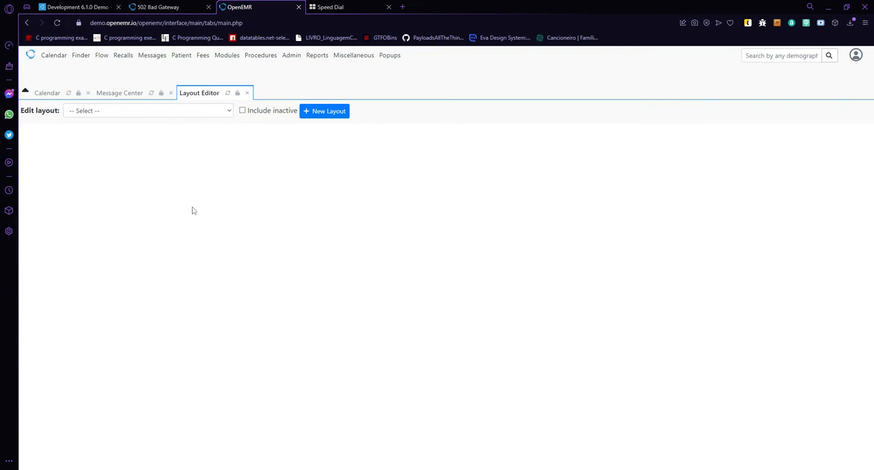
{"action": "mouse_move", "coordinate": [221, 129]}
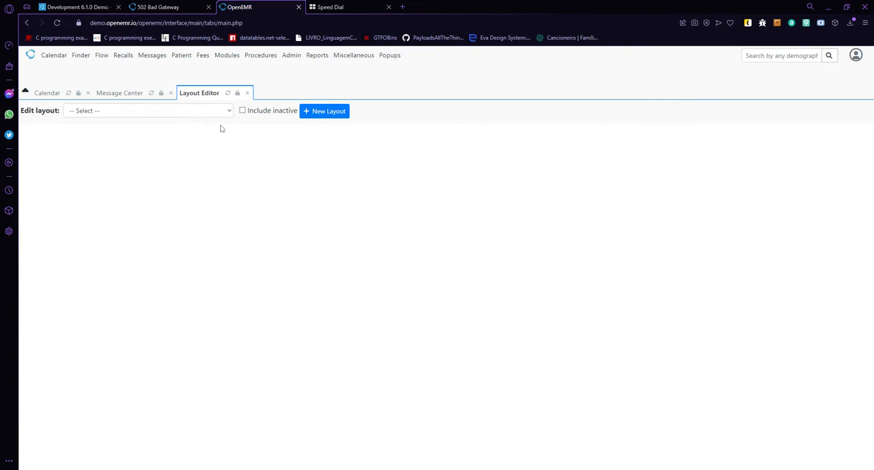
- Load 'Test Layout with copied fields' from the Edit layout list for editing
{"action": "left_click", "coordinate": [147, 110]}
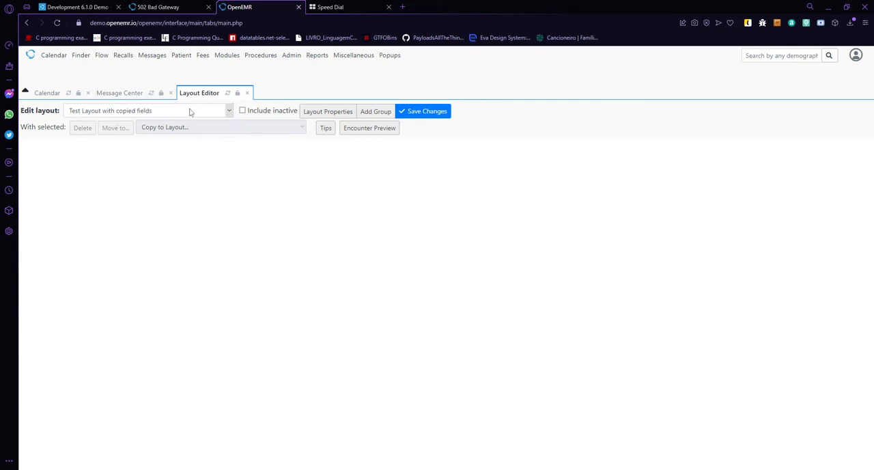
{"action": "left_click", "coordinate": [375, 110]}
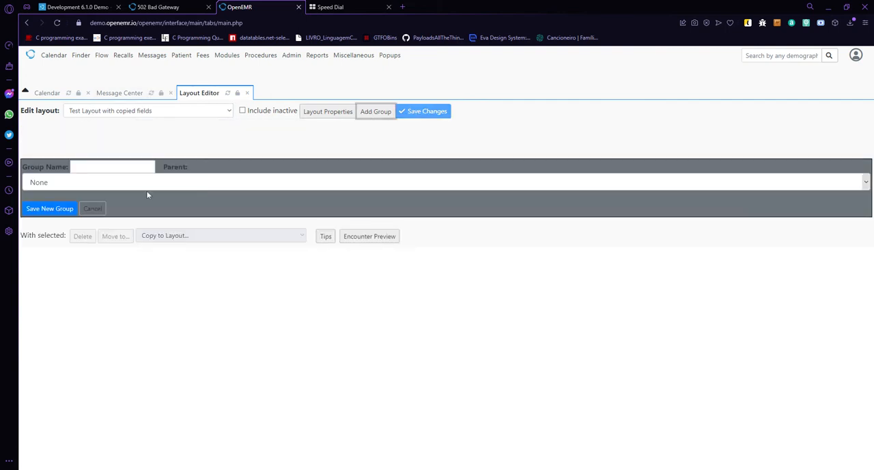
- Add a new group named 'Copied Fields' to the test layout
{"action": "left_click", "coordinate": [112, 166]}
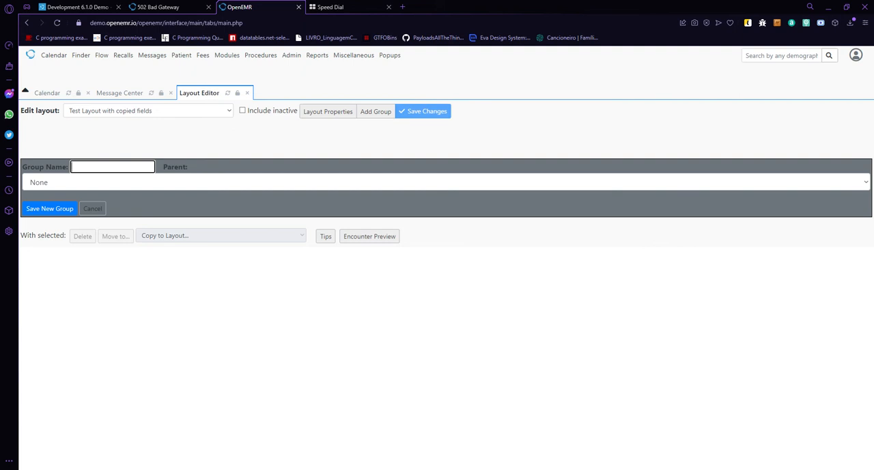
{"action": "type", "text": "Copied"}
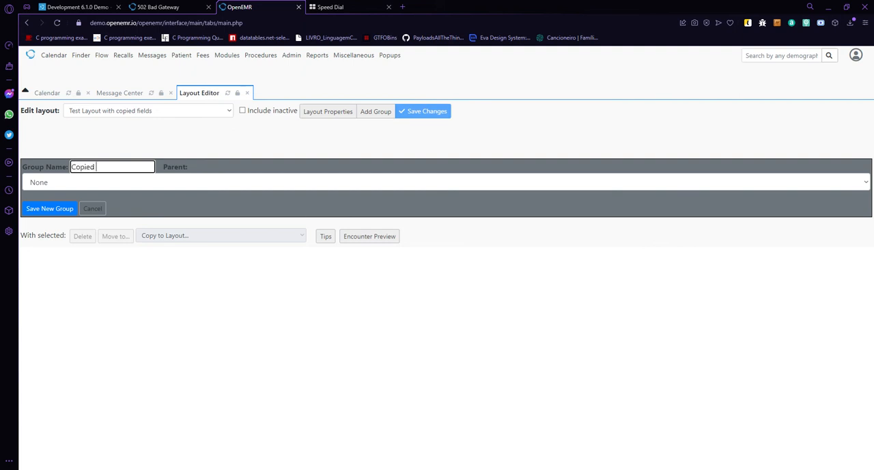
{"action": "type", "text": "Fi"}
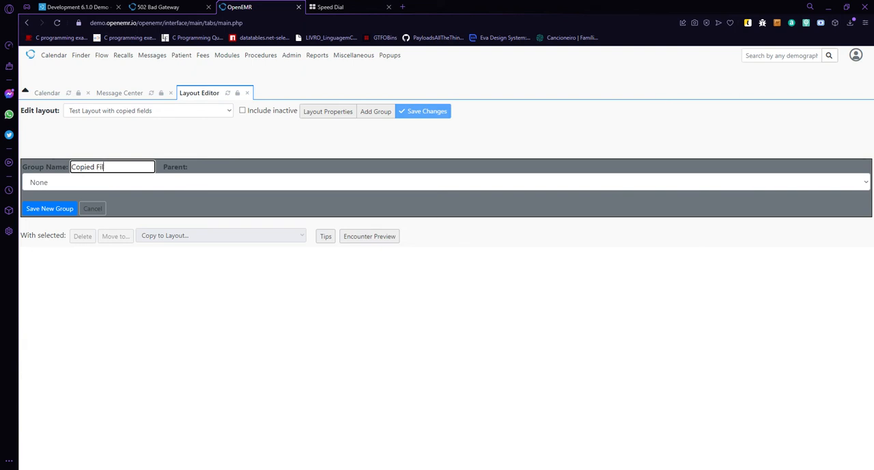
{"action": "type", "text": "elds"}
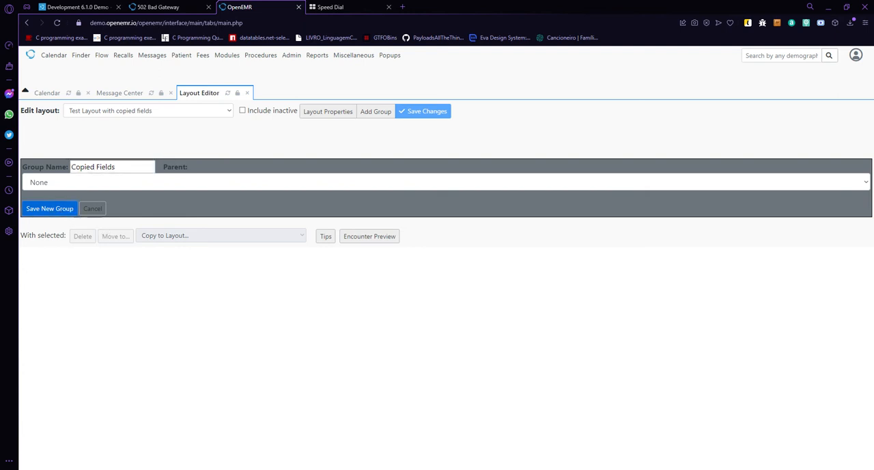
{"action": "mouse_move", "coordinate": [218, 317]}
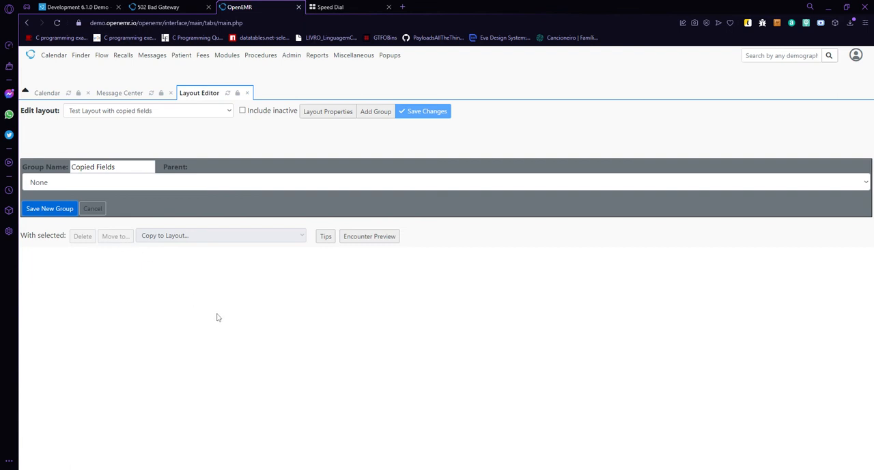
{"action": "mouse_move", "coordinate": [372, 229]}
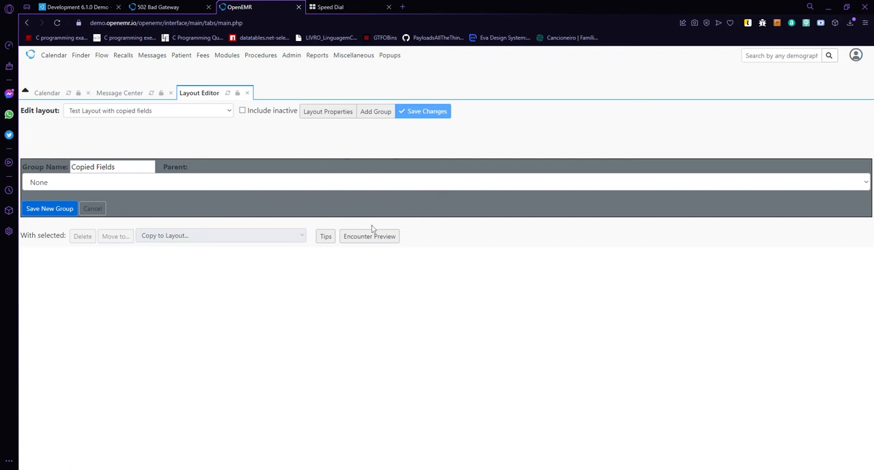
{"action": "mouse_move", "coordinate": [239, 143]}
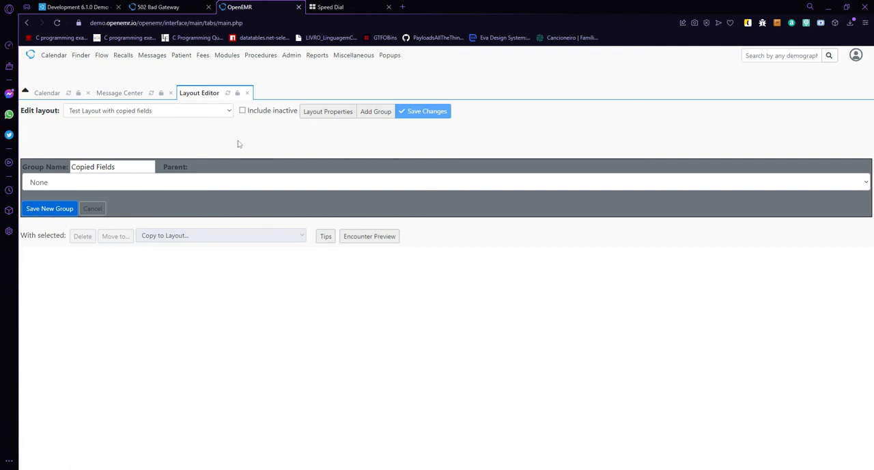
{"action": "mouse_move", "coordinate": [99, 139]}
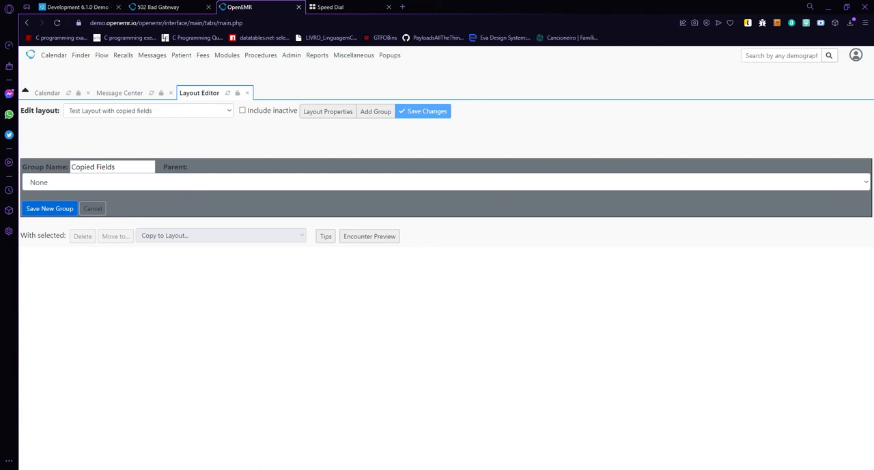
{"action": "mouse_move", "coordinate": [383, 245]}
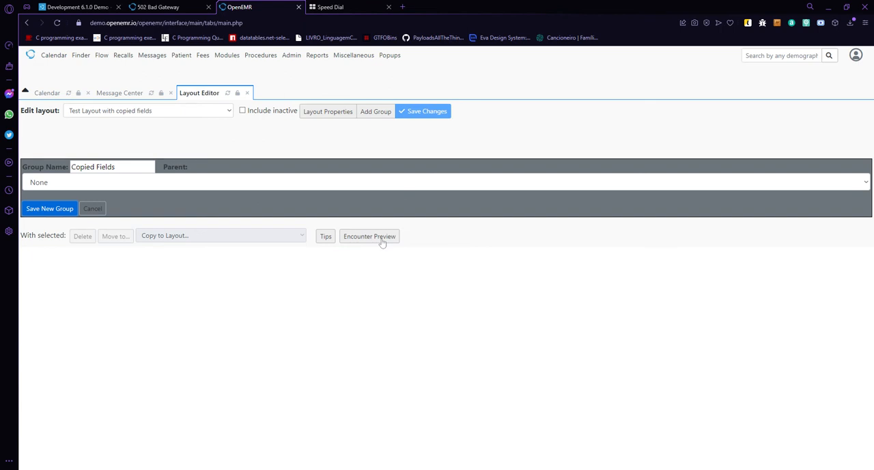
- Check the encounter form preview twice, confirming it is still blank, and close it
{"action": "left_click", "coordinate": [370, 236]}
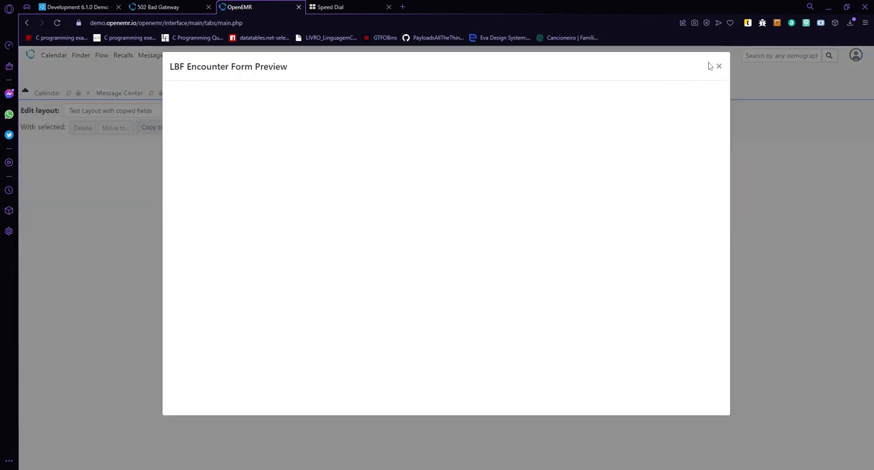
{"action": "left_click", "coordinate": [719, 65]}
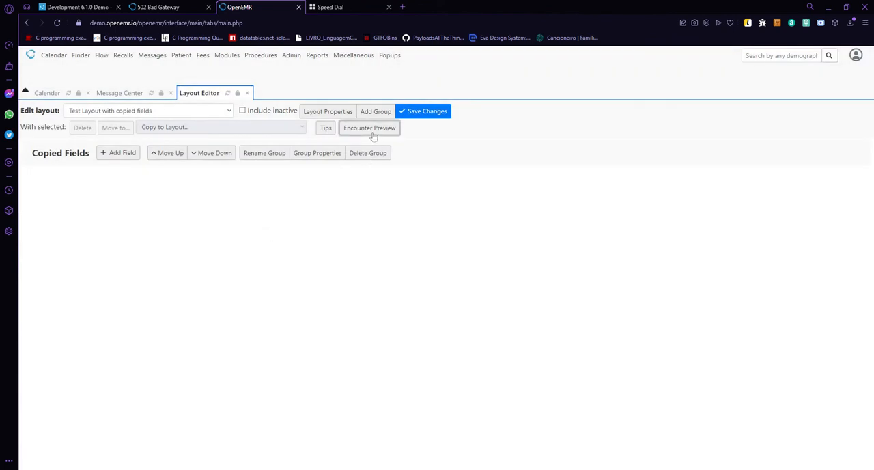
{"action": "left_click", "coordinate": [369, 128]}
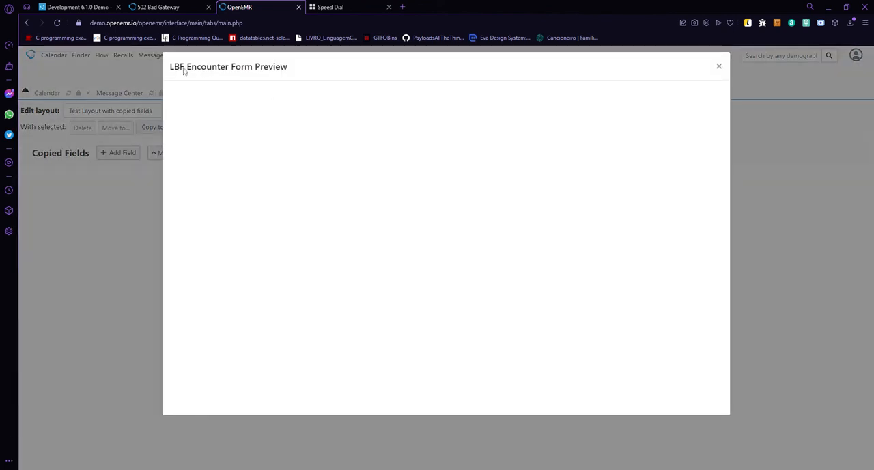
{"action": "mouse_move", "coordinate": [237, 73]}
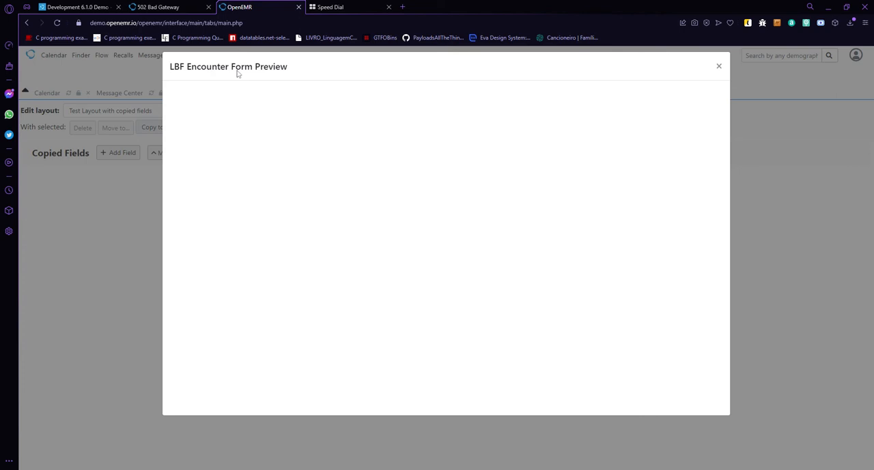
{"action": "mouse_move", "coordinate": [296, 111]}
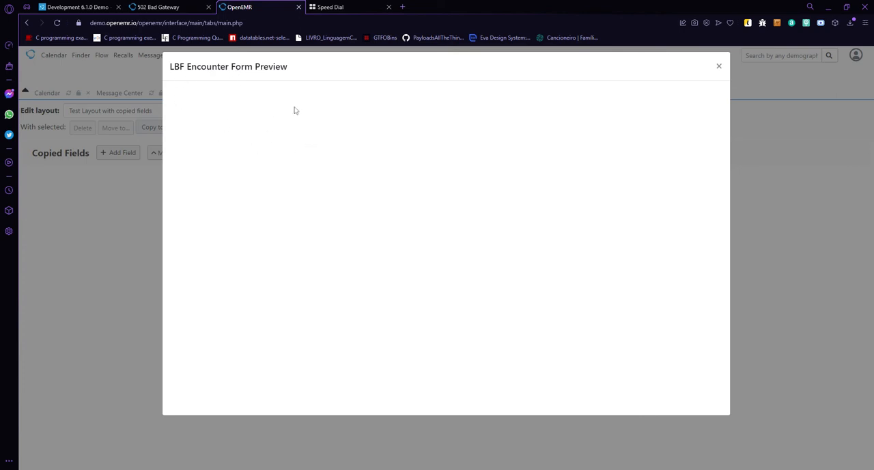
{"action": "mouse_move", "coordinate": [258, 130]}
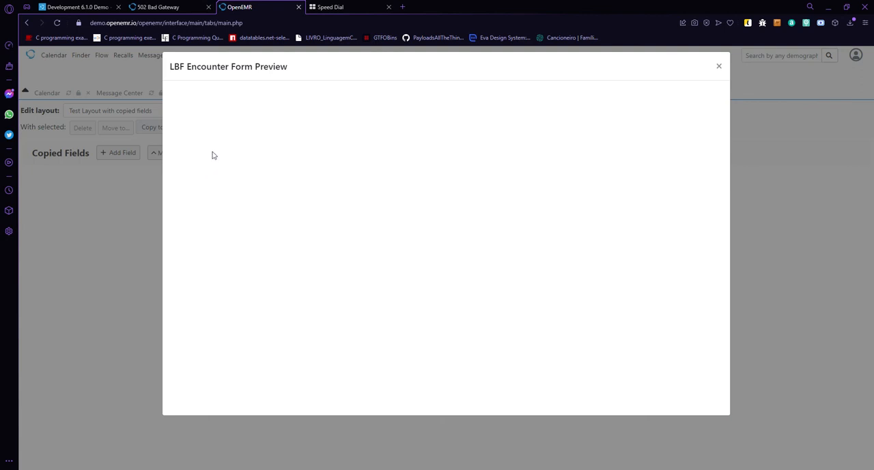
{"action": "mouse_move", "coordinate": [218, 121]}
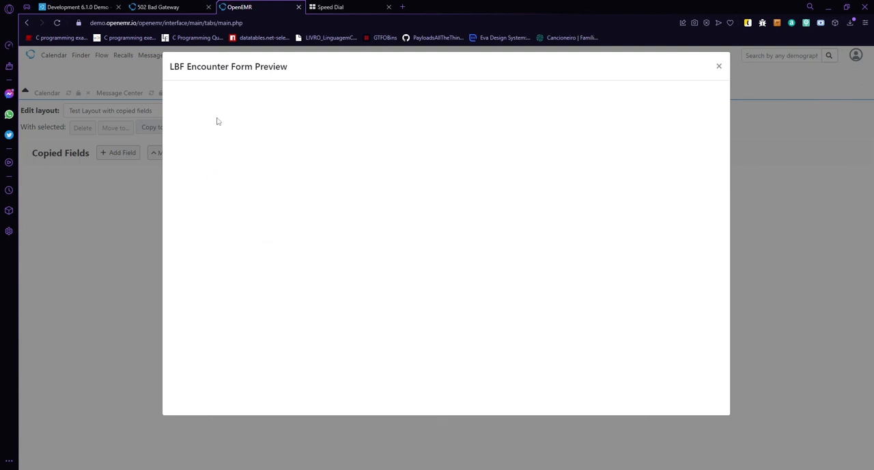
{"action": "mouse_move", "coordinate": [220, 153]}
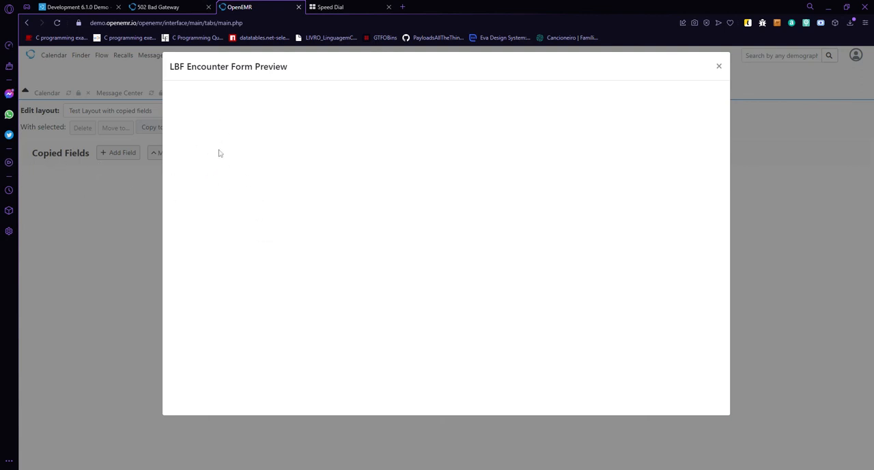
{"action": "mouse_move", "coordinate": [240, 322]}
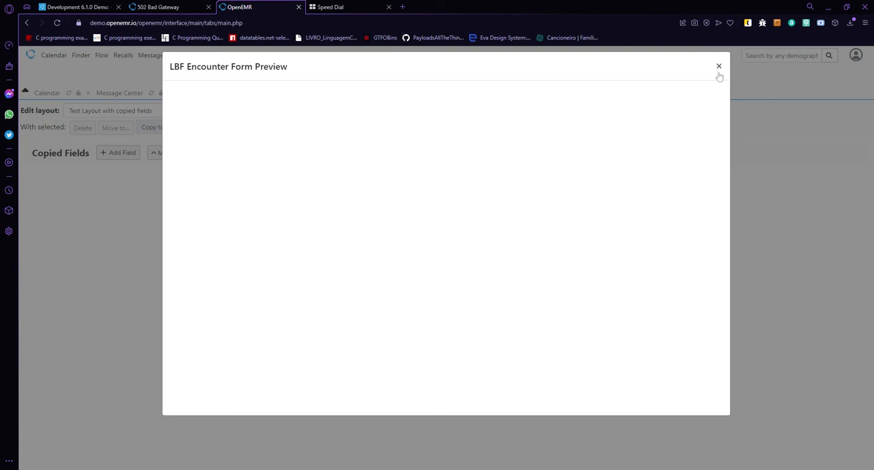
{"action": "left_click", "coordinate": [718, 66]}
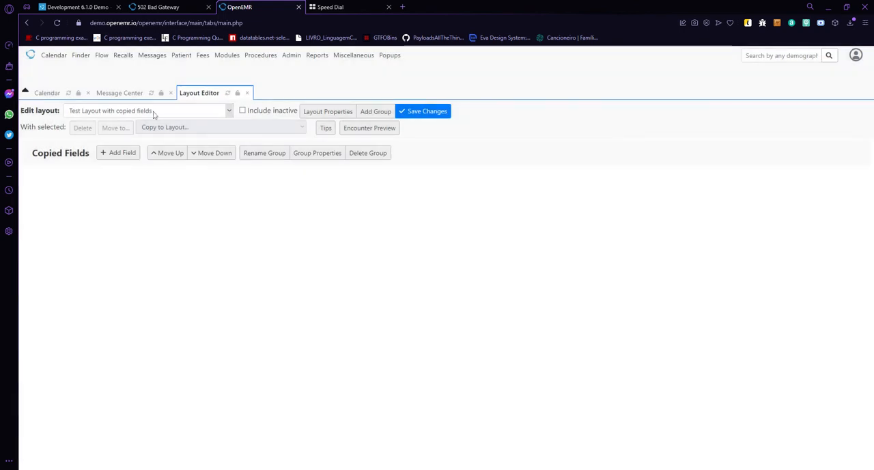
- Switch to the History layout and mark the Risk Factors field for copying
{"action": "left_click", "coordinate": [148, 110]}
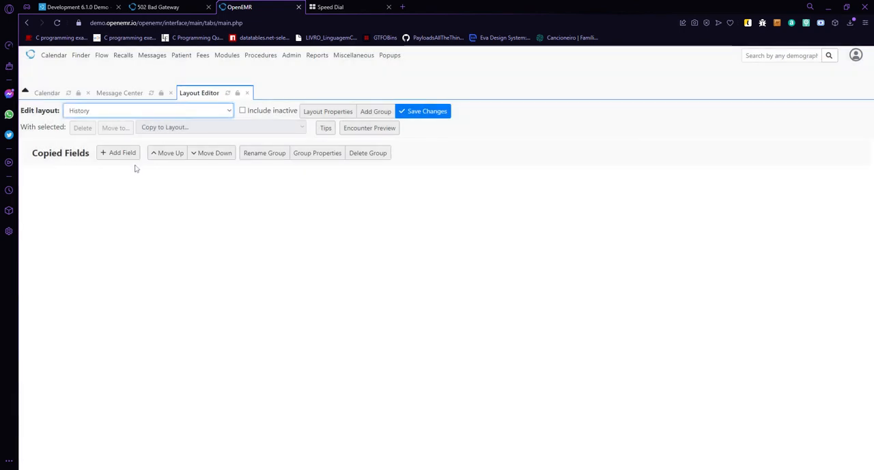
{"action": "mouse_move", "coordinate": [108, 205]}
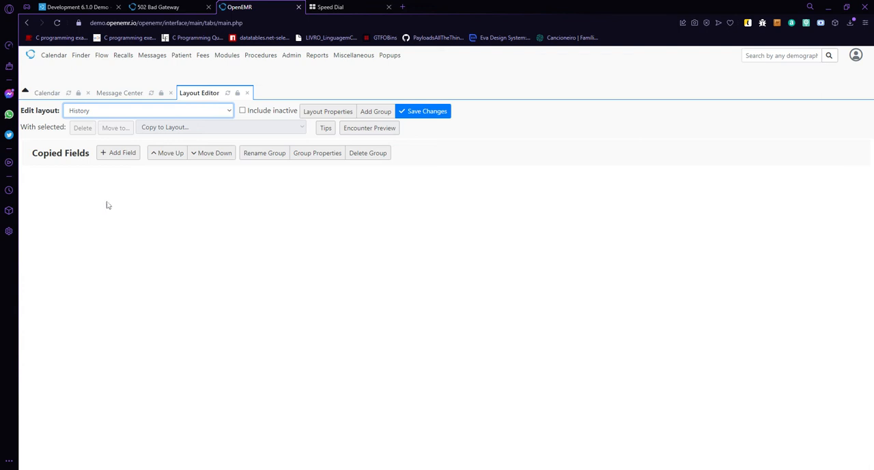
{"action": "mouse_move", "coordinate": [64, 221]}
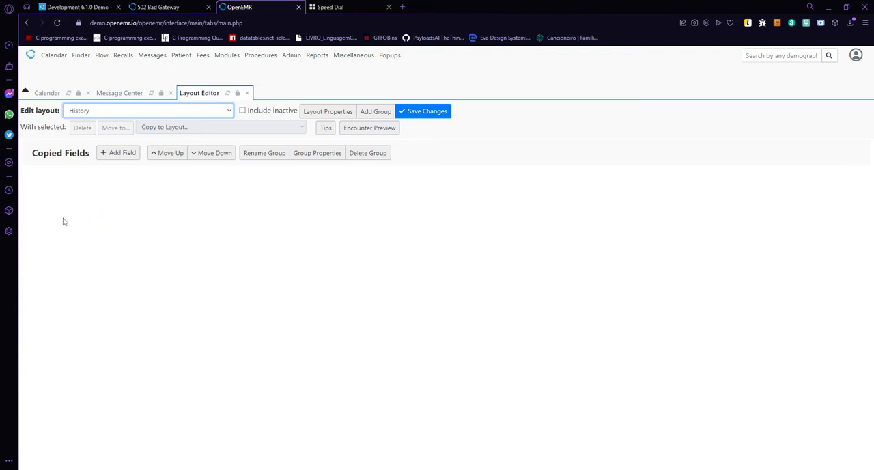
{"action": "mouse_move", "coordinate": [115, 226]}
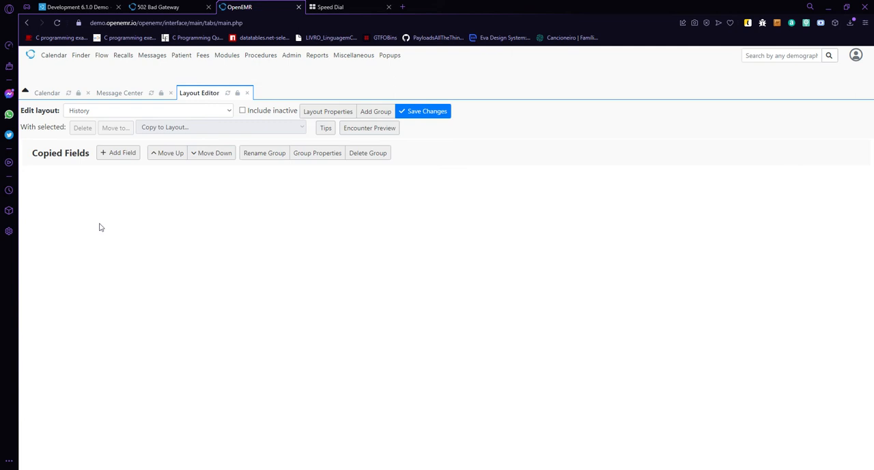
{"action": "mouse_move", "coordinate": [2, 227]}
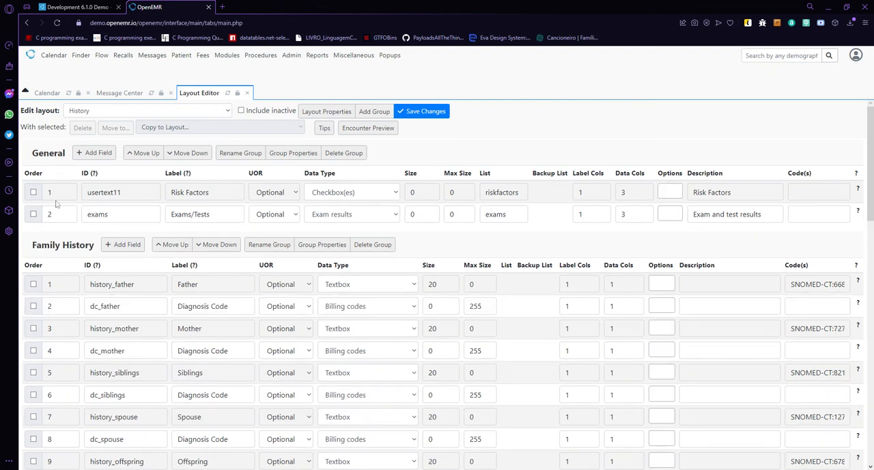
{"action": "left_click", "coordinate": [33, 192]}
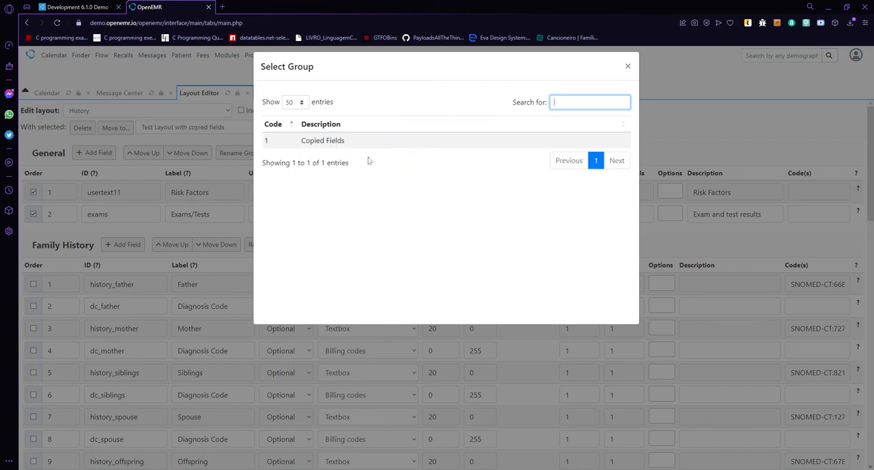
- Send the Risk Factors and Exams/Tests copies into the Copied Fields group
{"action": "left_click", "coordinate": [627, 66]}
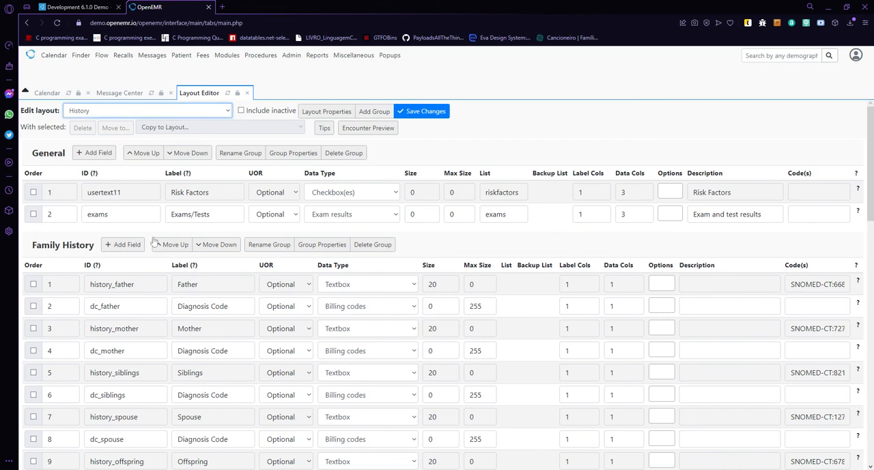
- Switch the editor back to 'Test Layout with copied fields' to see the copied fields
{"action": "left_click", "coordinate": [147, 110]}
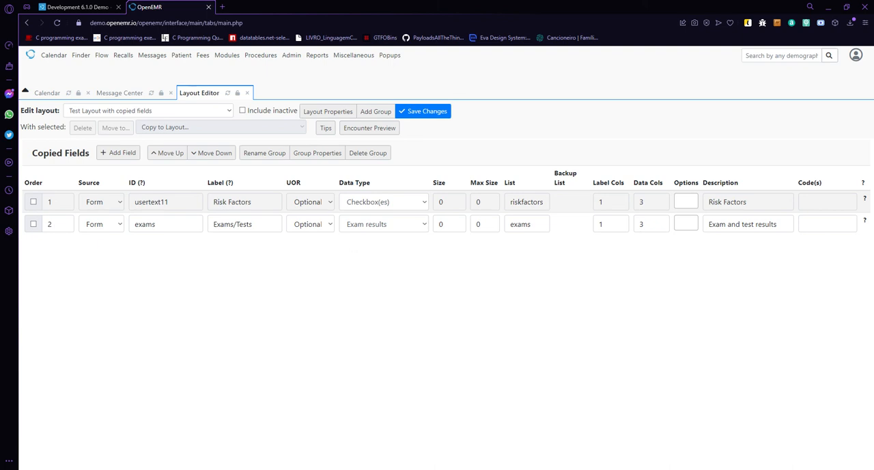
{"action": "mouse_move", "coordinate": [121, 244]}
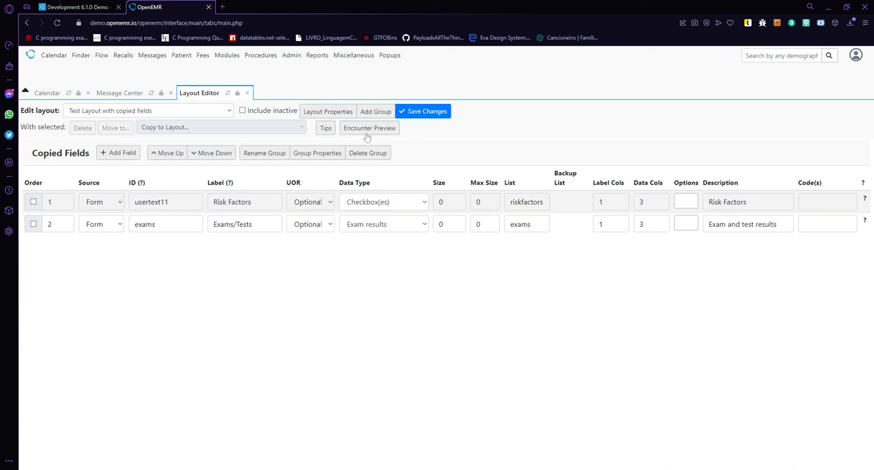
- Review the encounter preview's Copied Fields risk factors and exams, then collapse the section
{"action": "left_click", "coordinate": [369, 128]}
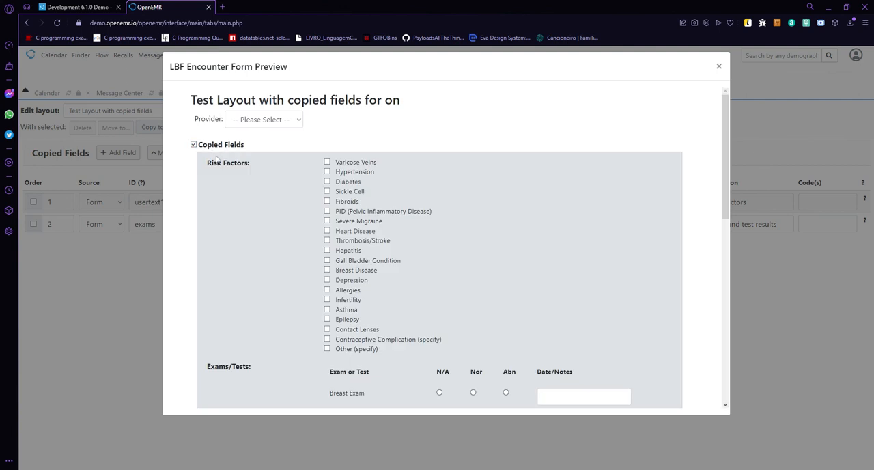
{"action": "mouse_move", "coordinate": [227, 172]}
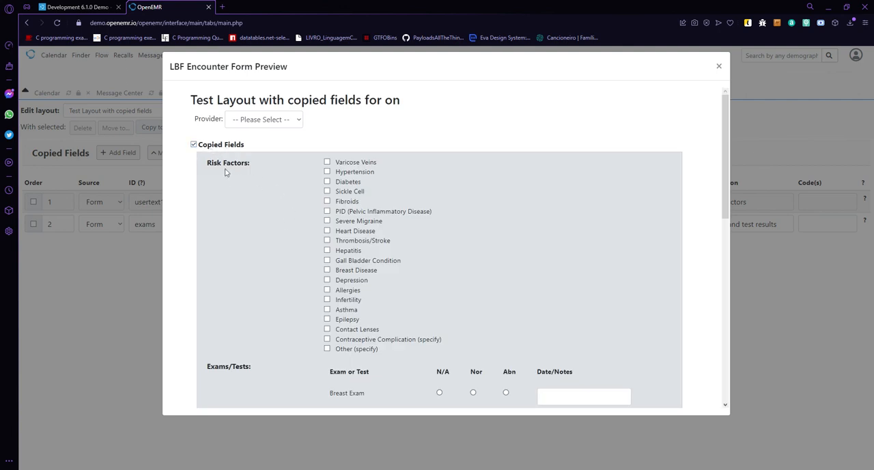
{"action": "scroll", "scroll_direction": "down", "scroll_amount": 3}
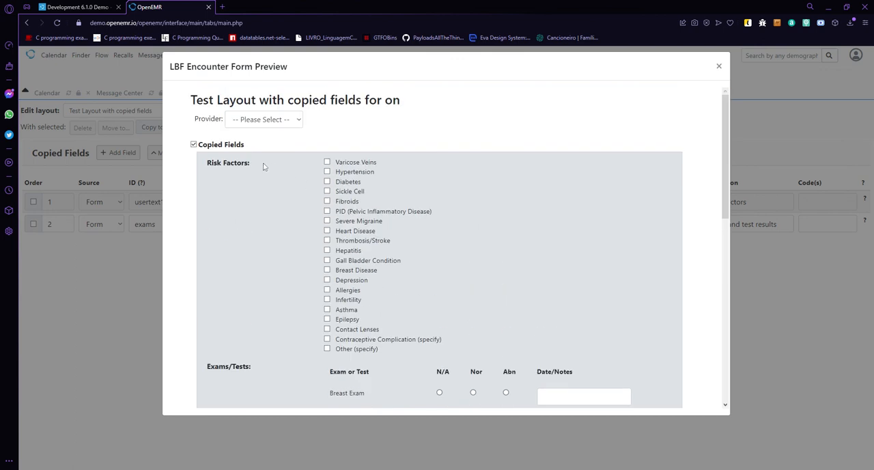
{"action": "left_click", "coordinate": [193, 144]}
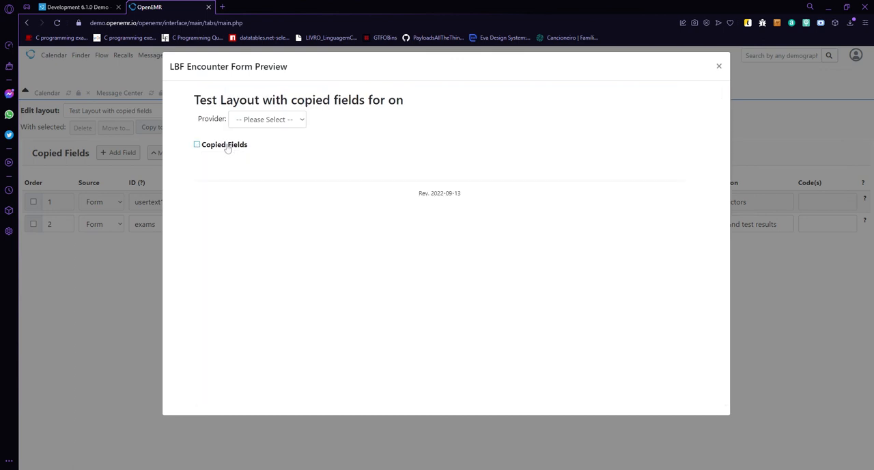